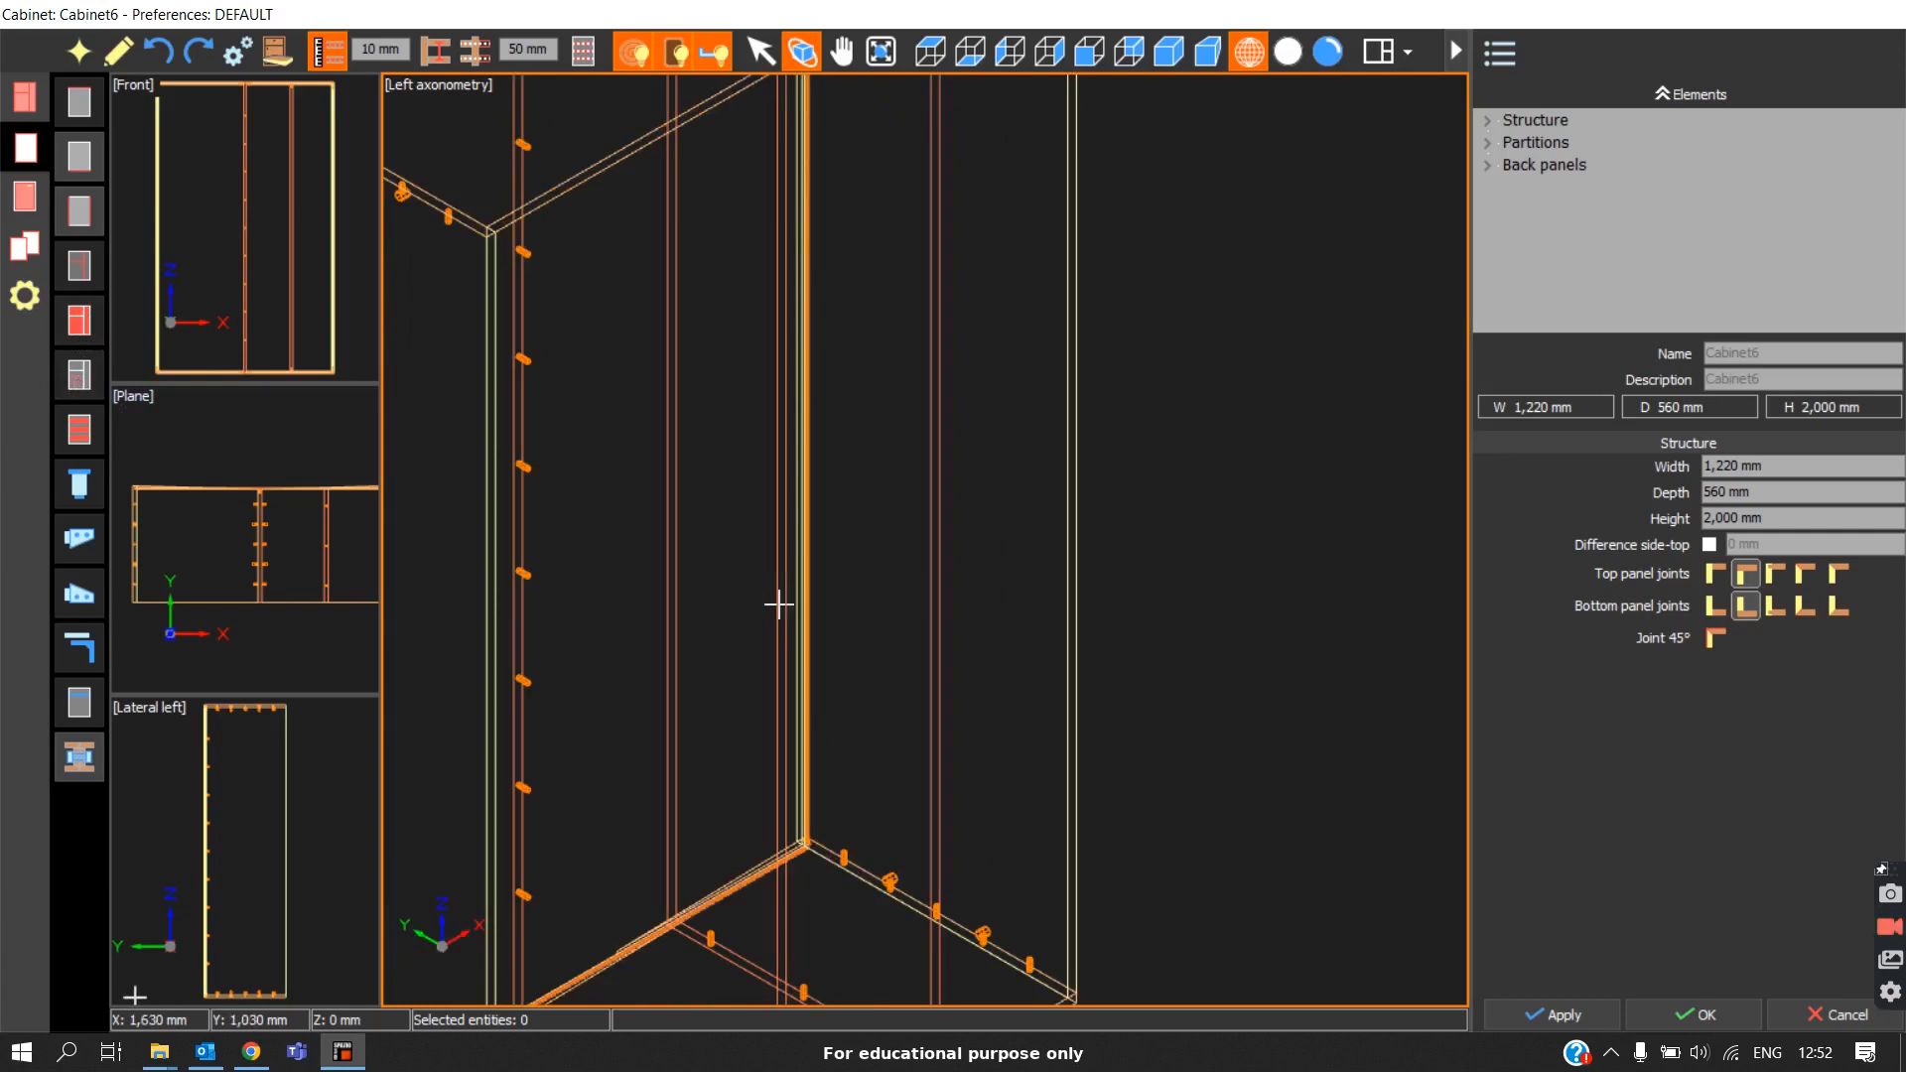
Step: Choose the Shelf element tool so a shelf placement preview appears in the carcass
left_click(1326, 52)
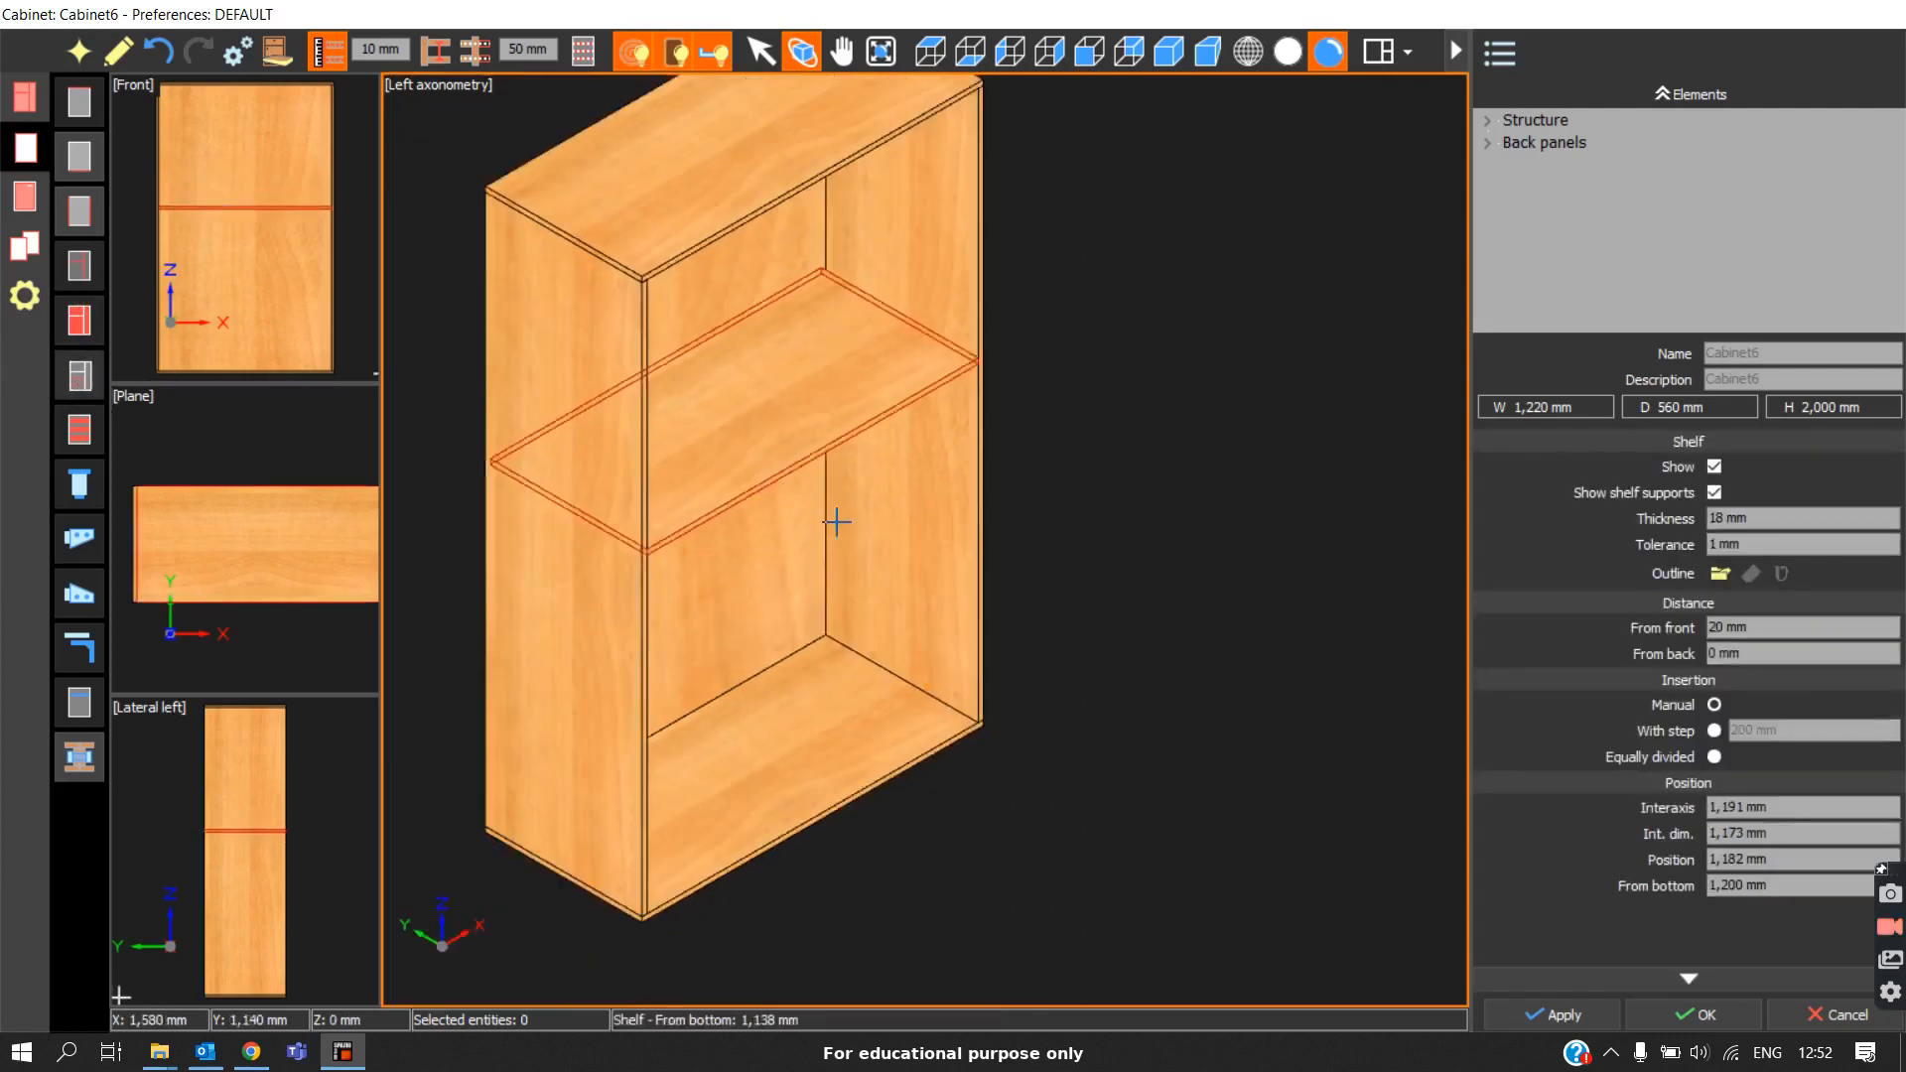
Step: Position and place the shelf at about mid-height, roughly 927 mm from the carcass bottom
left_click_drag(836, 523, 989, 487)
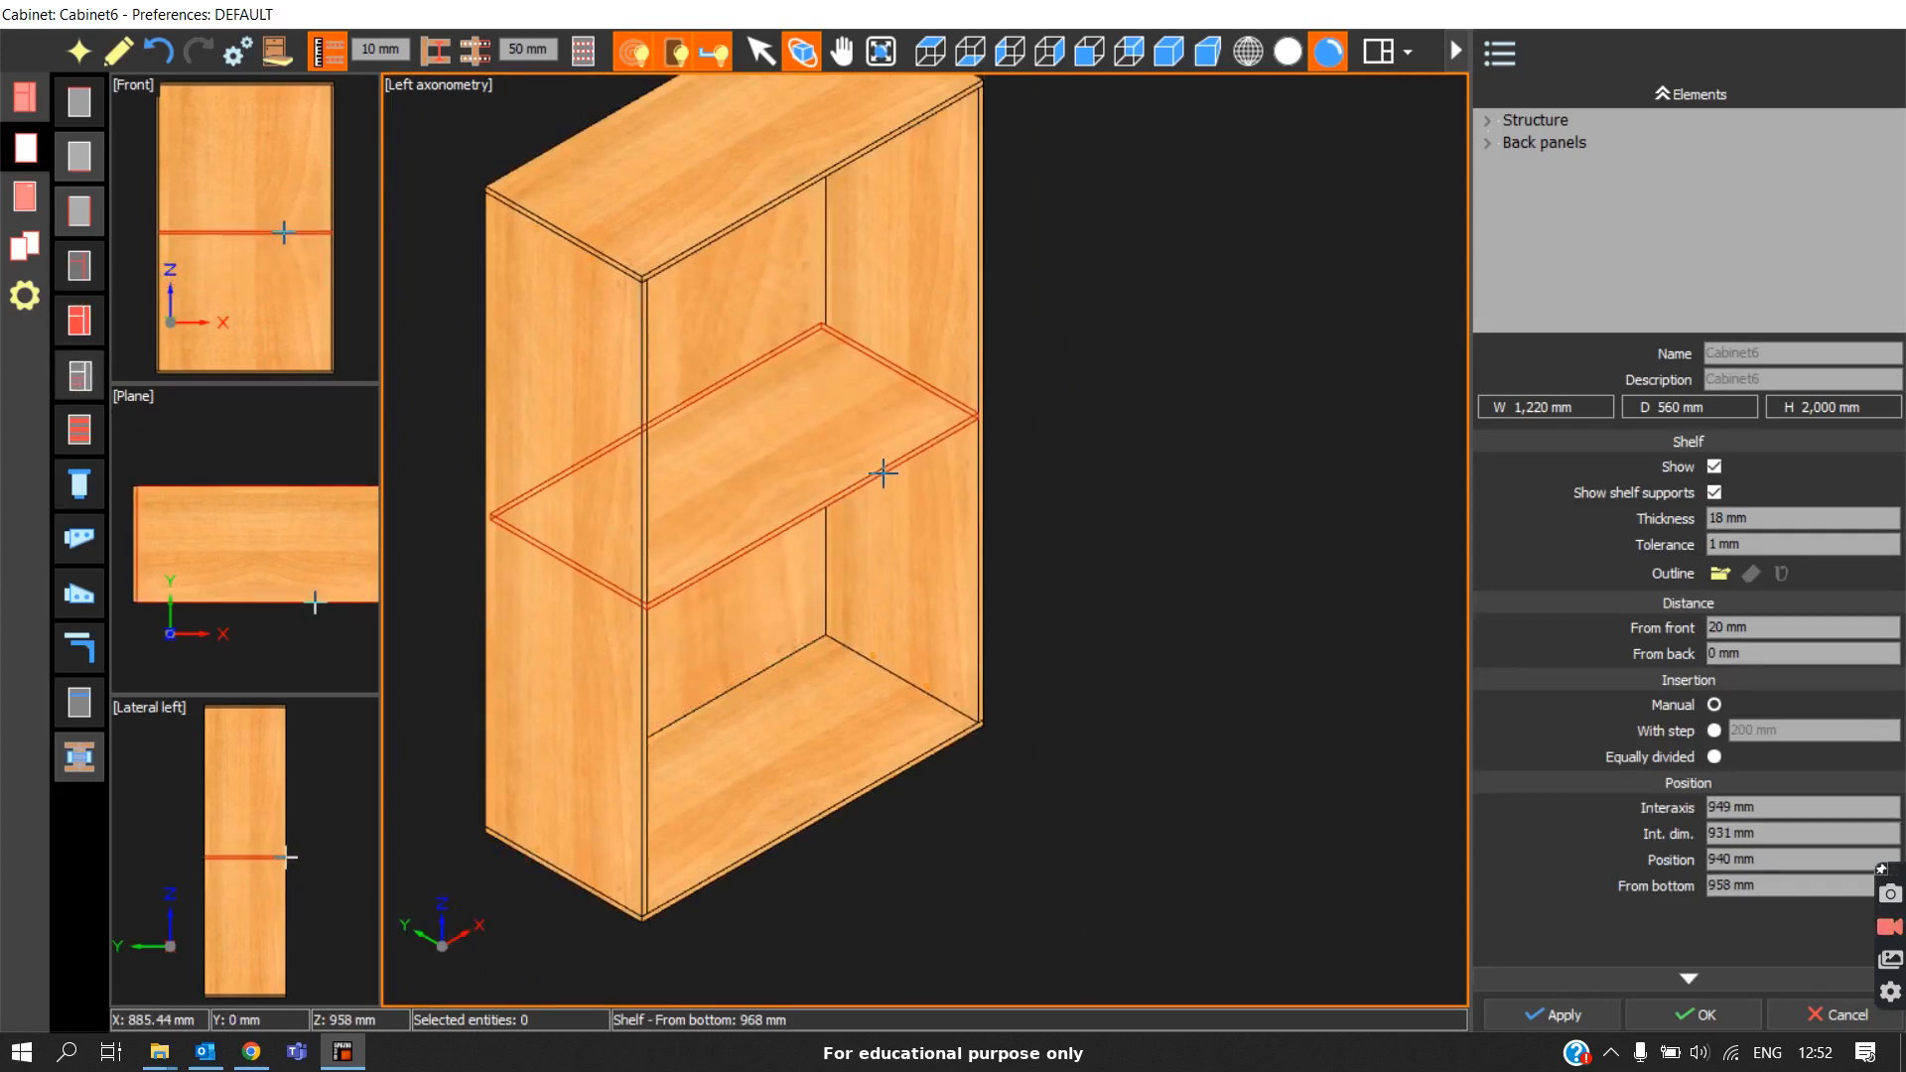
left_click_drag(881, 475, 941, 596)
type("900")
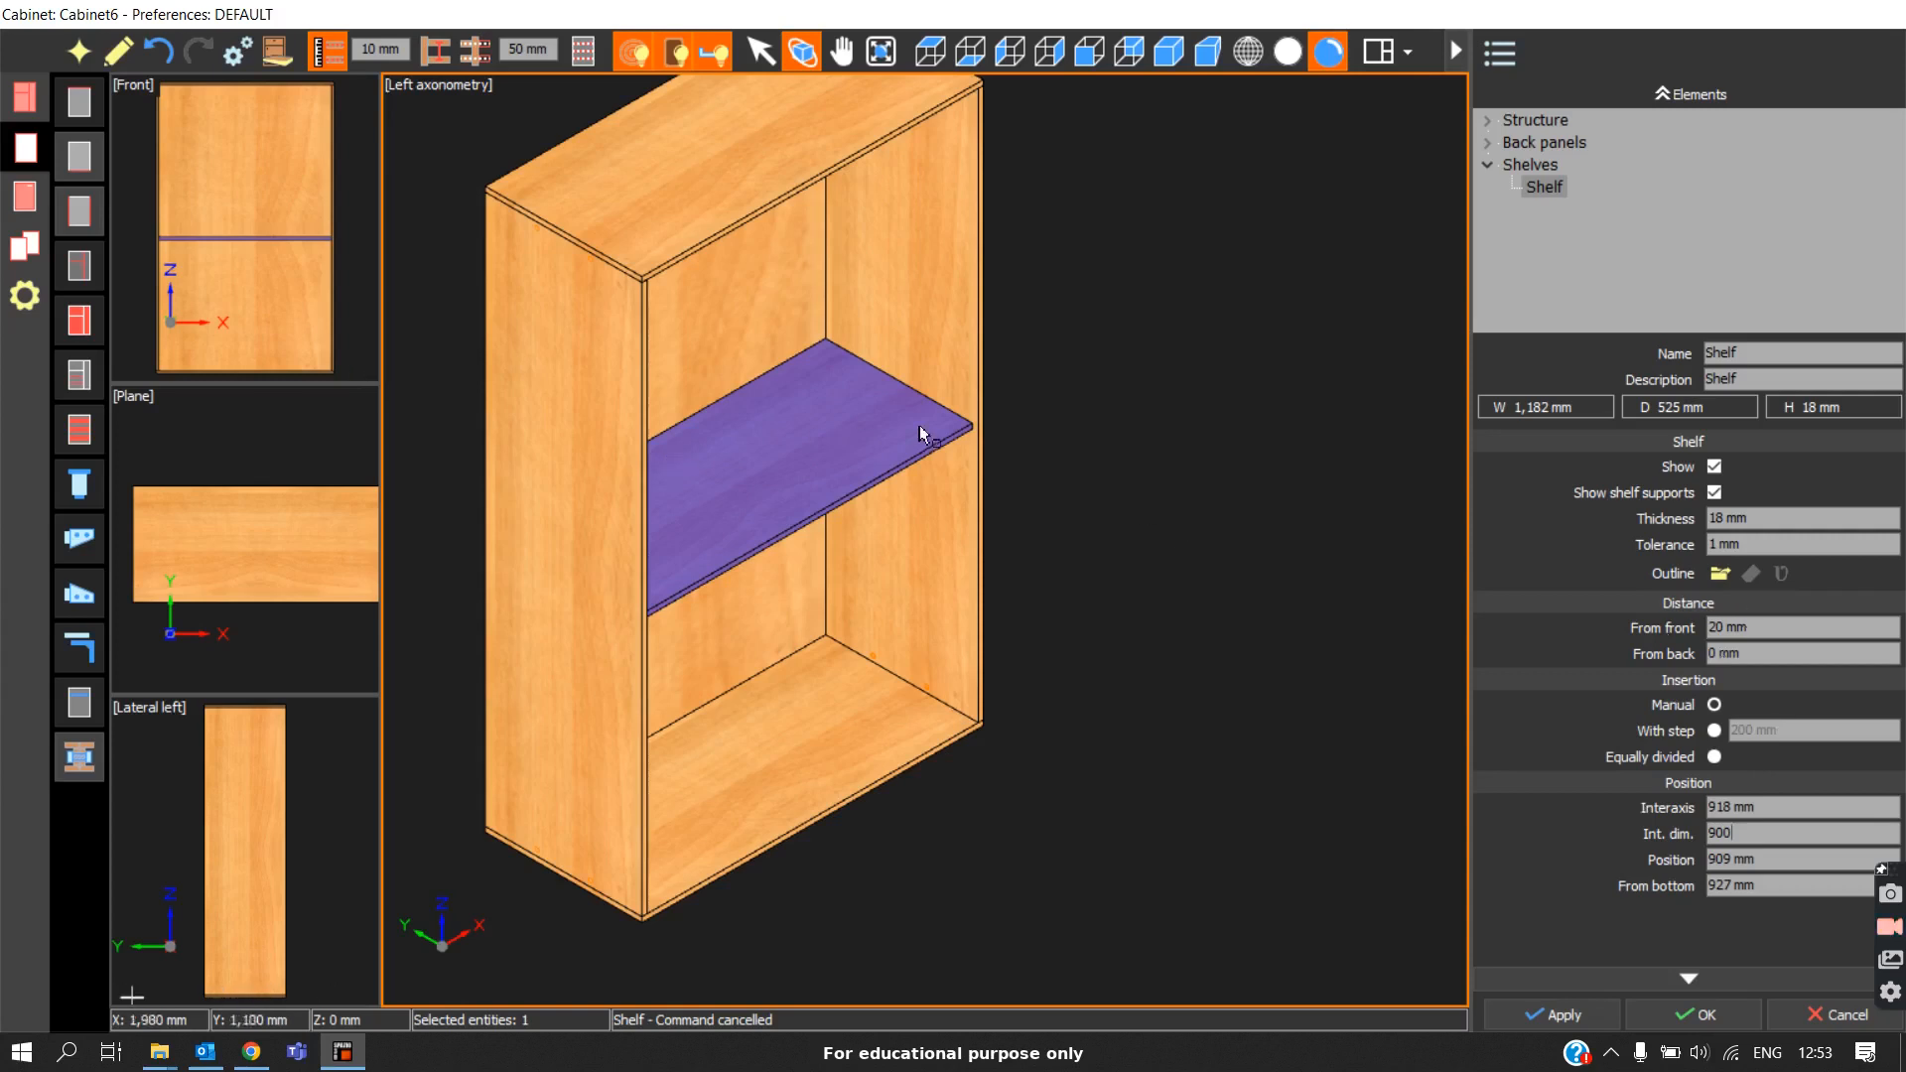
Step: Show the carcass and shelf in wireframe in the Left axonometry view
scroll("up", 3)
type("s")
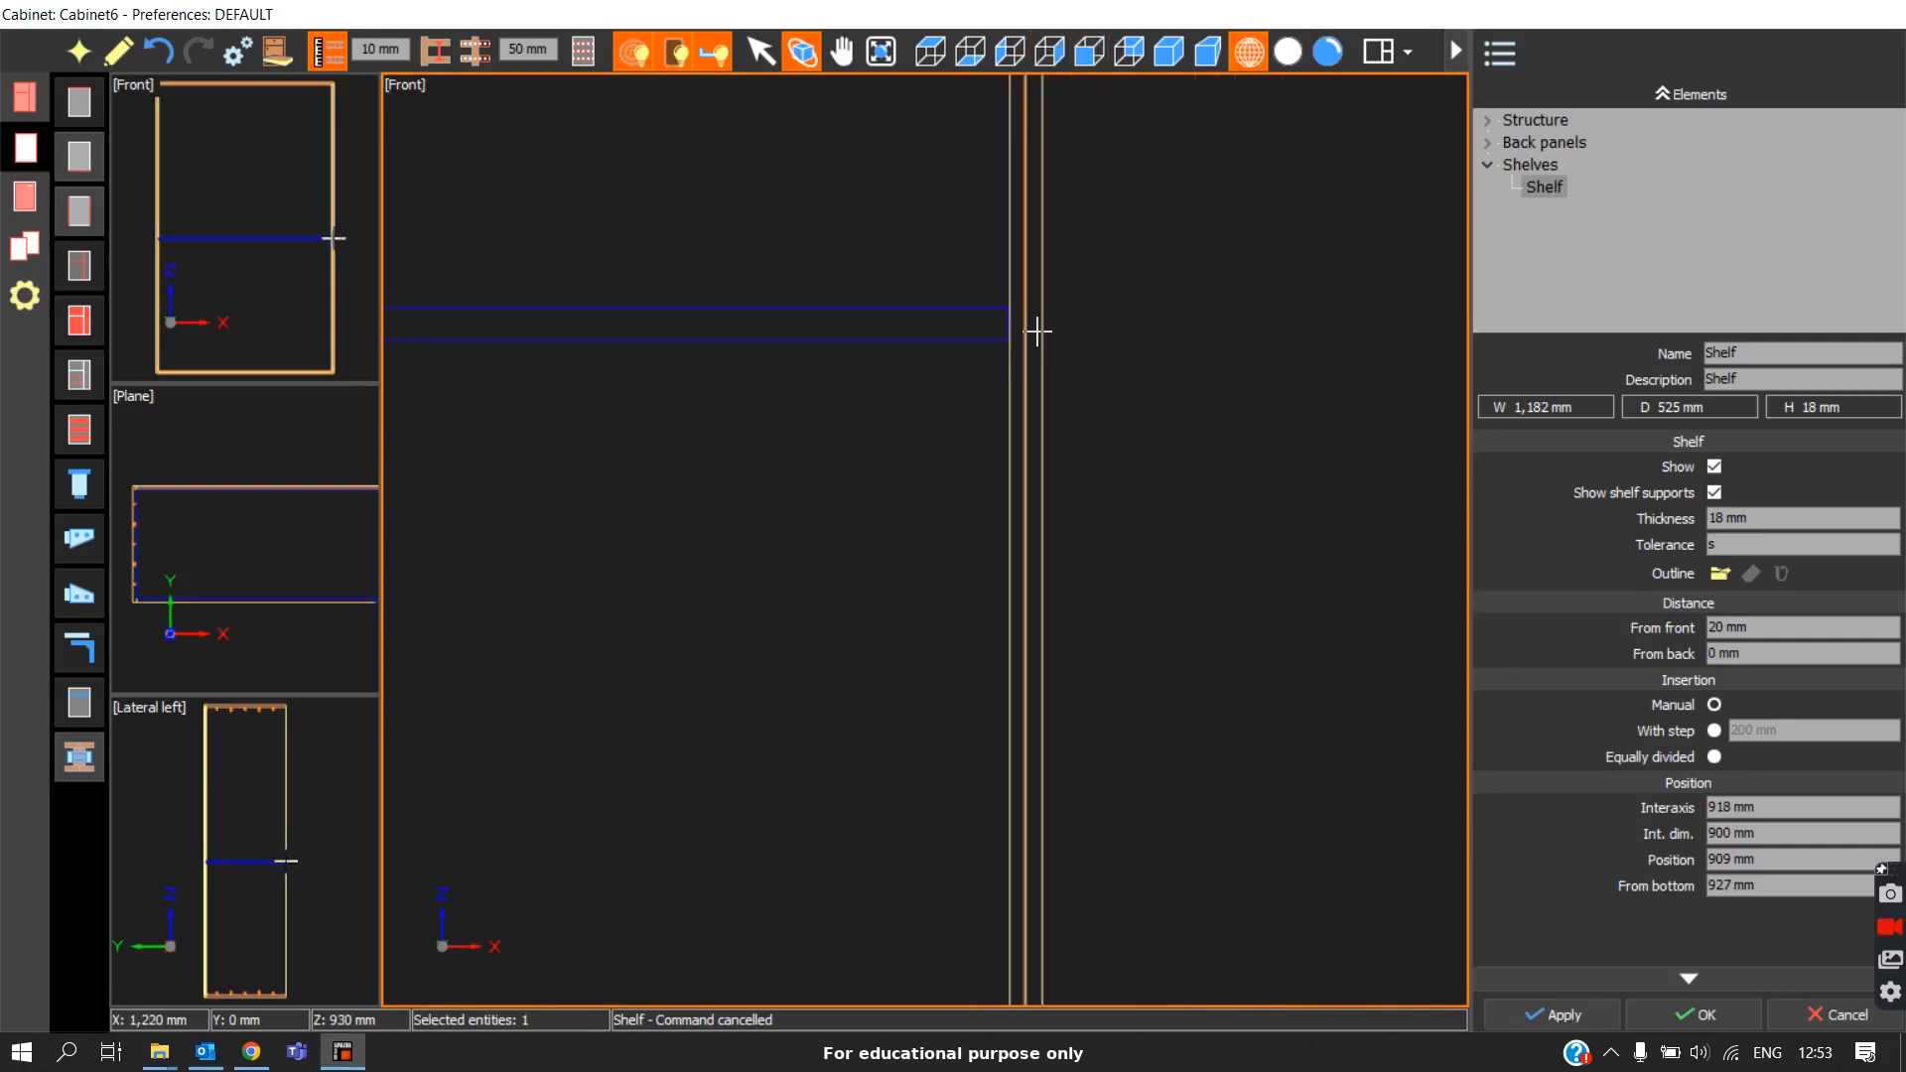
left_click(1168, 52)
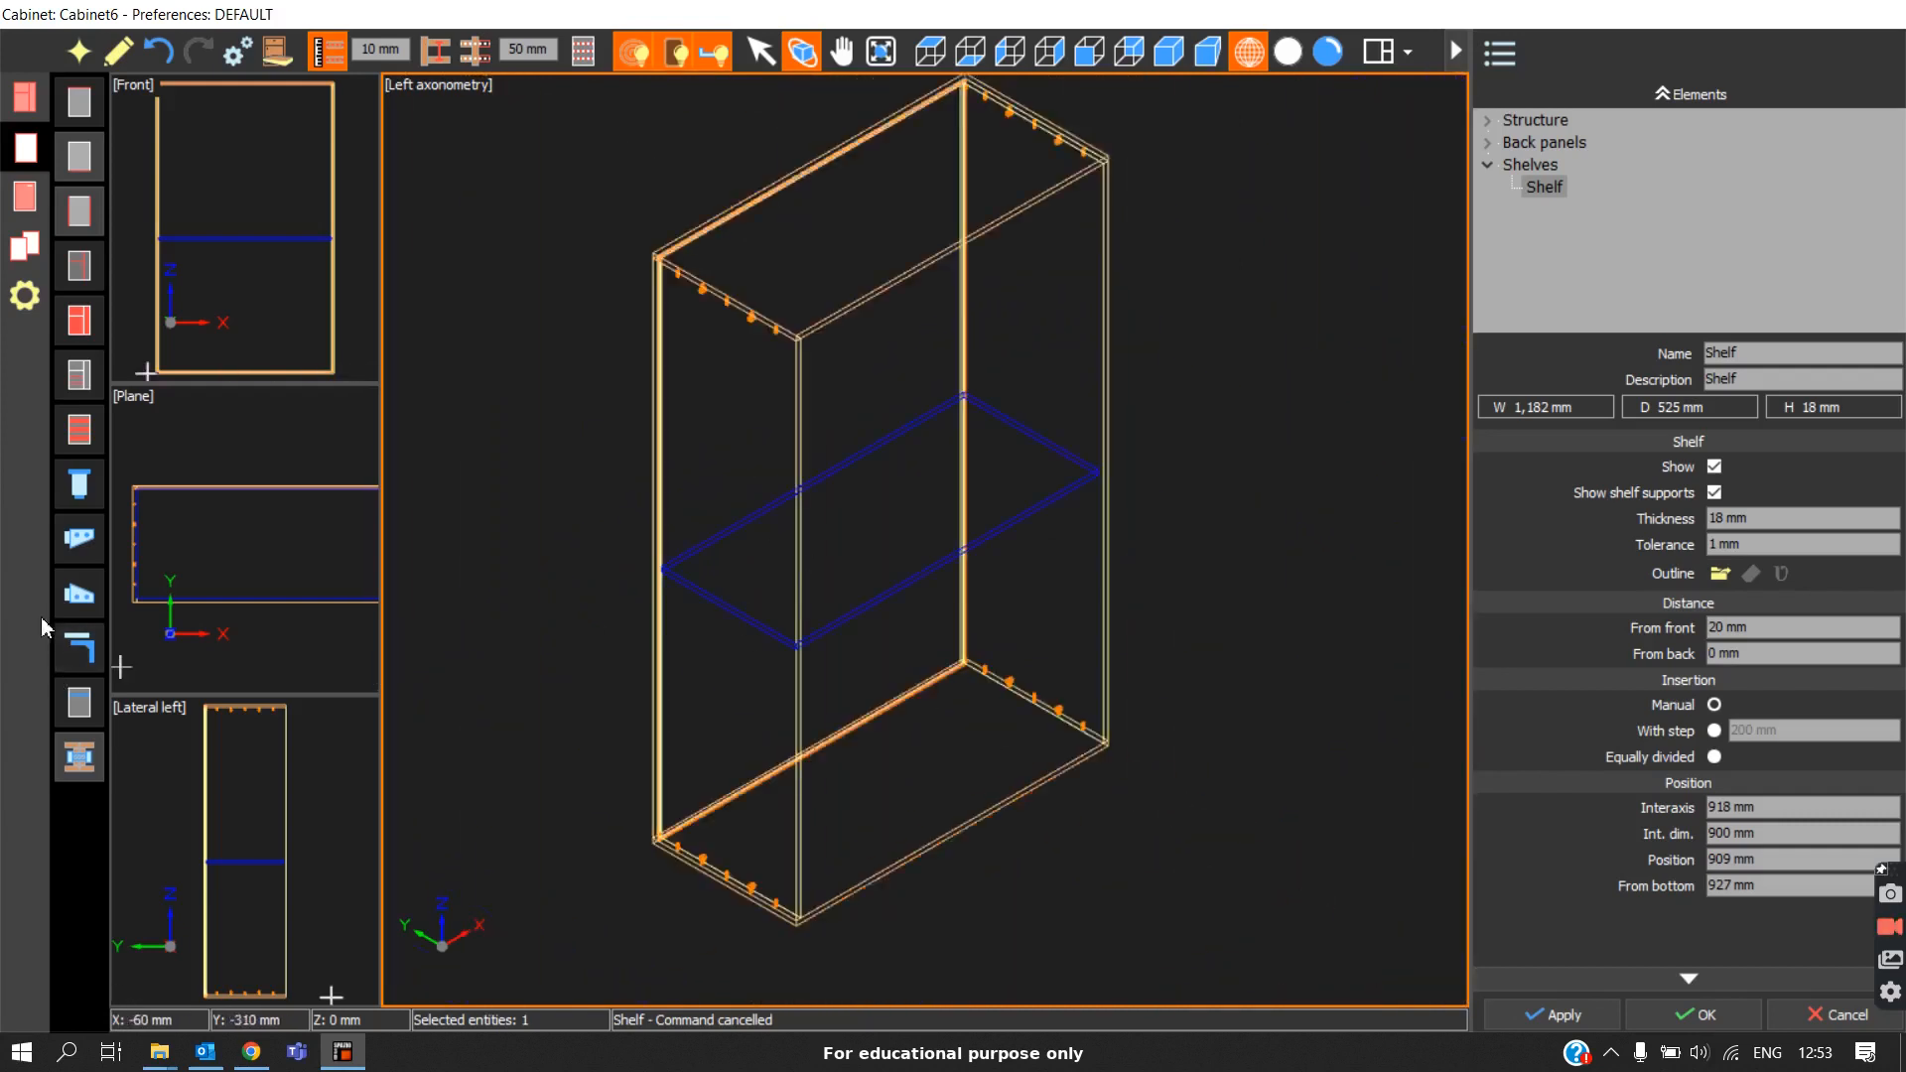
mouse_move(399, 613)
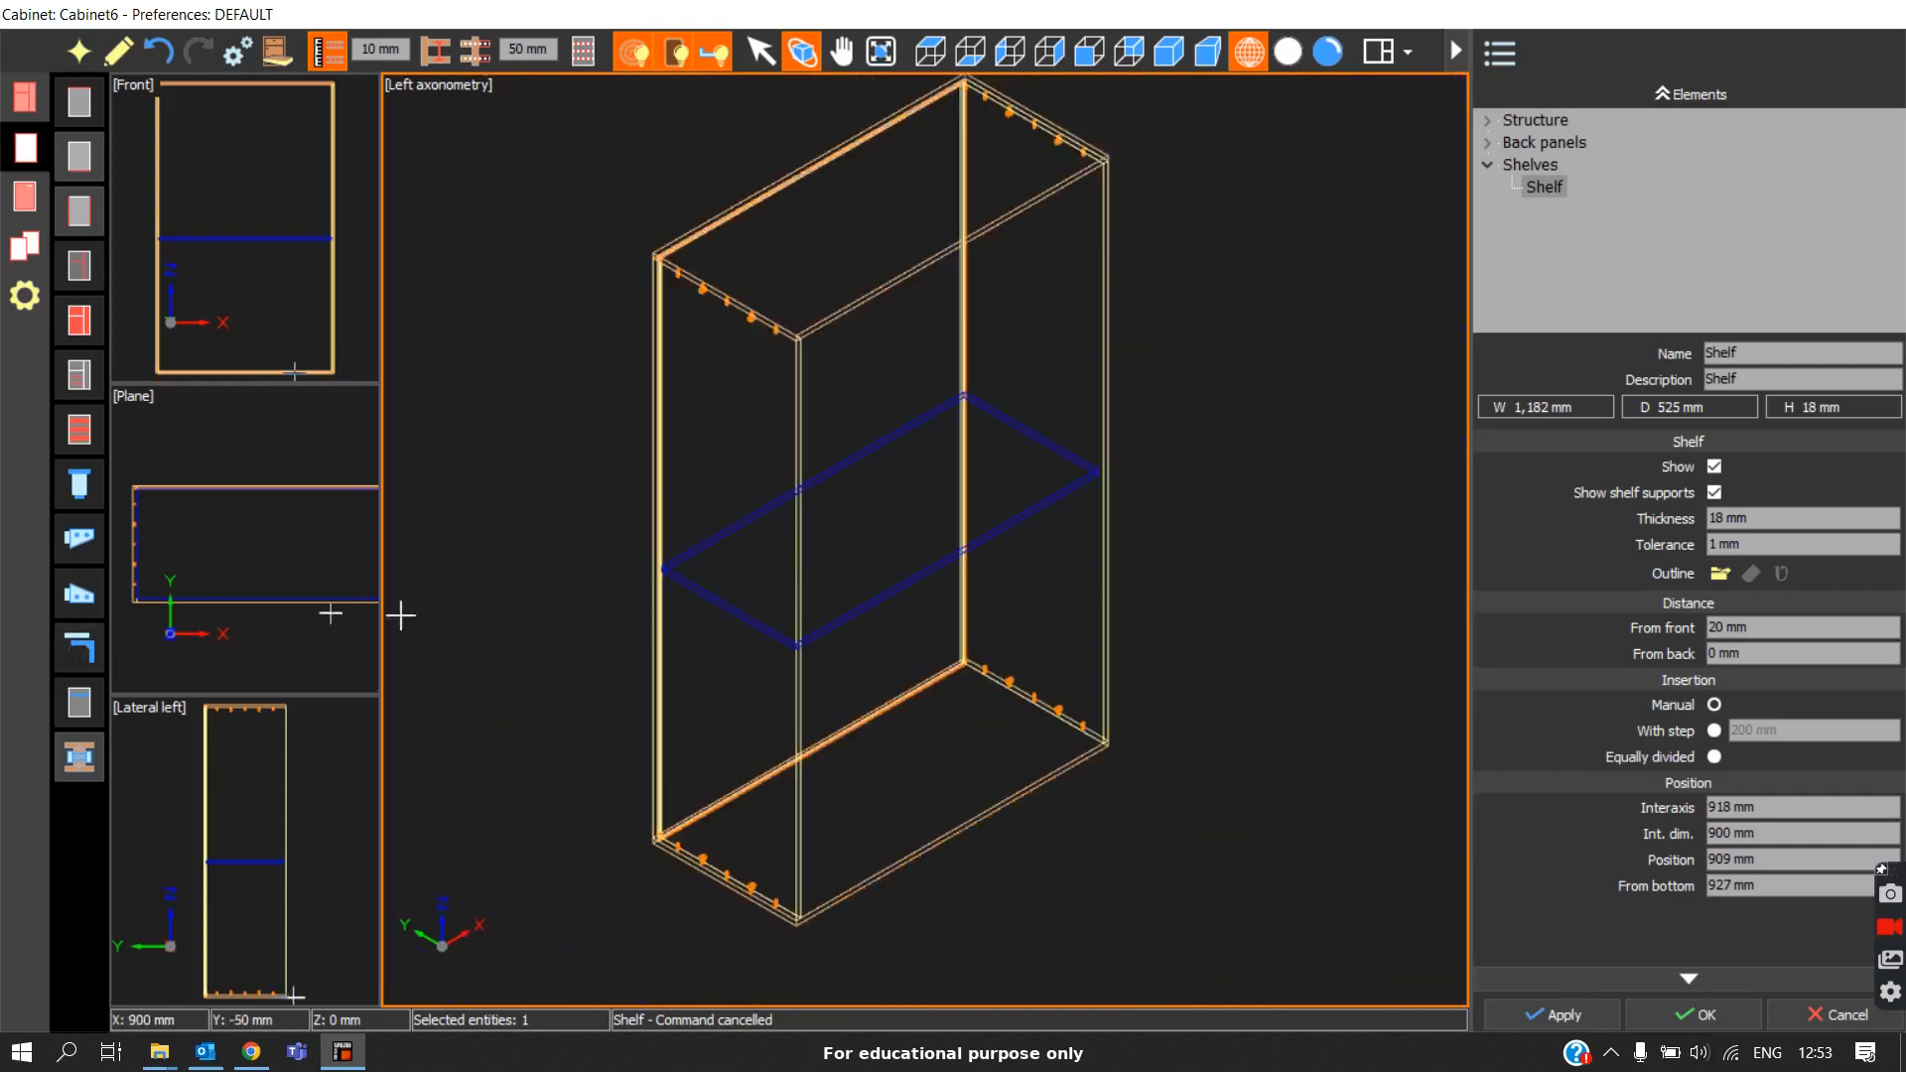
mouse_move(77, 647)
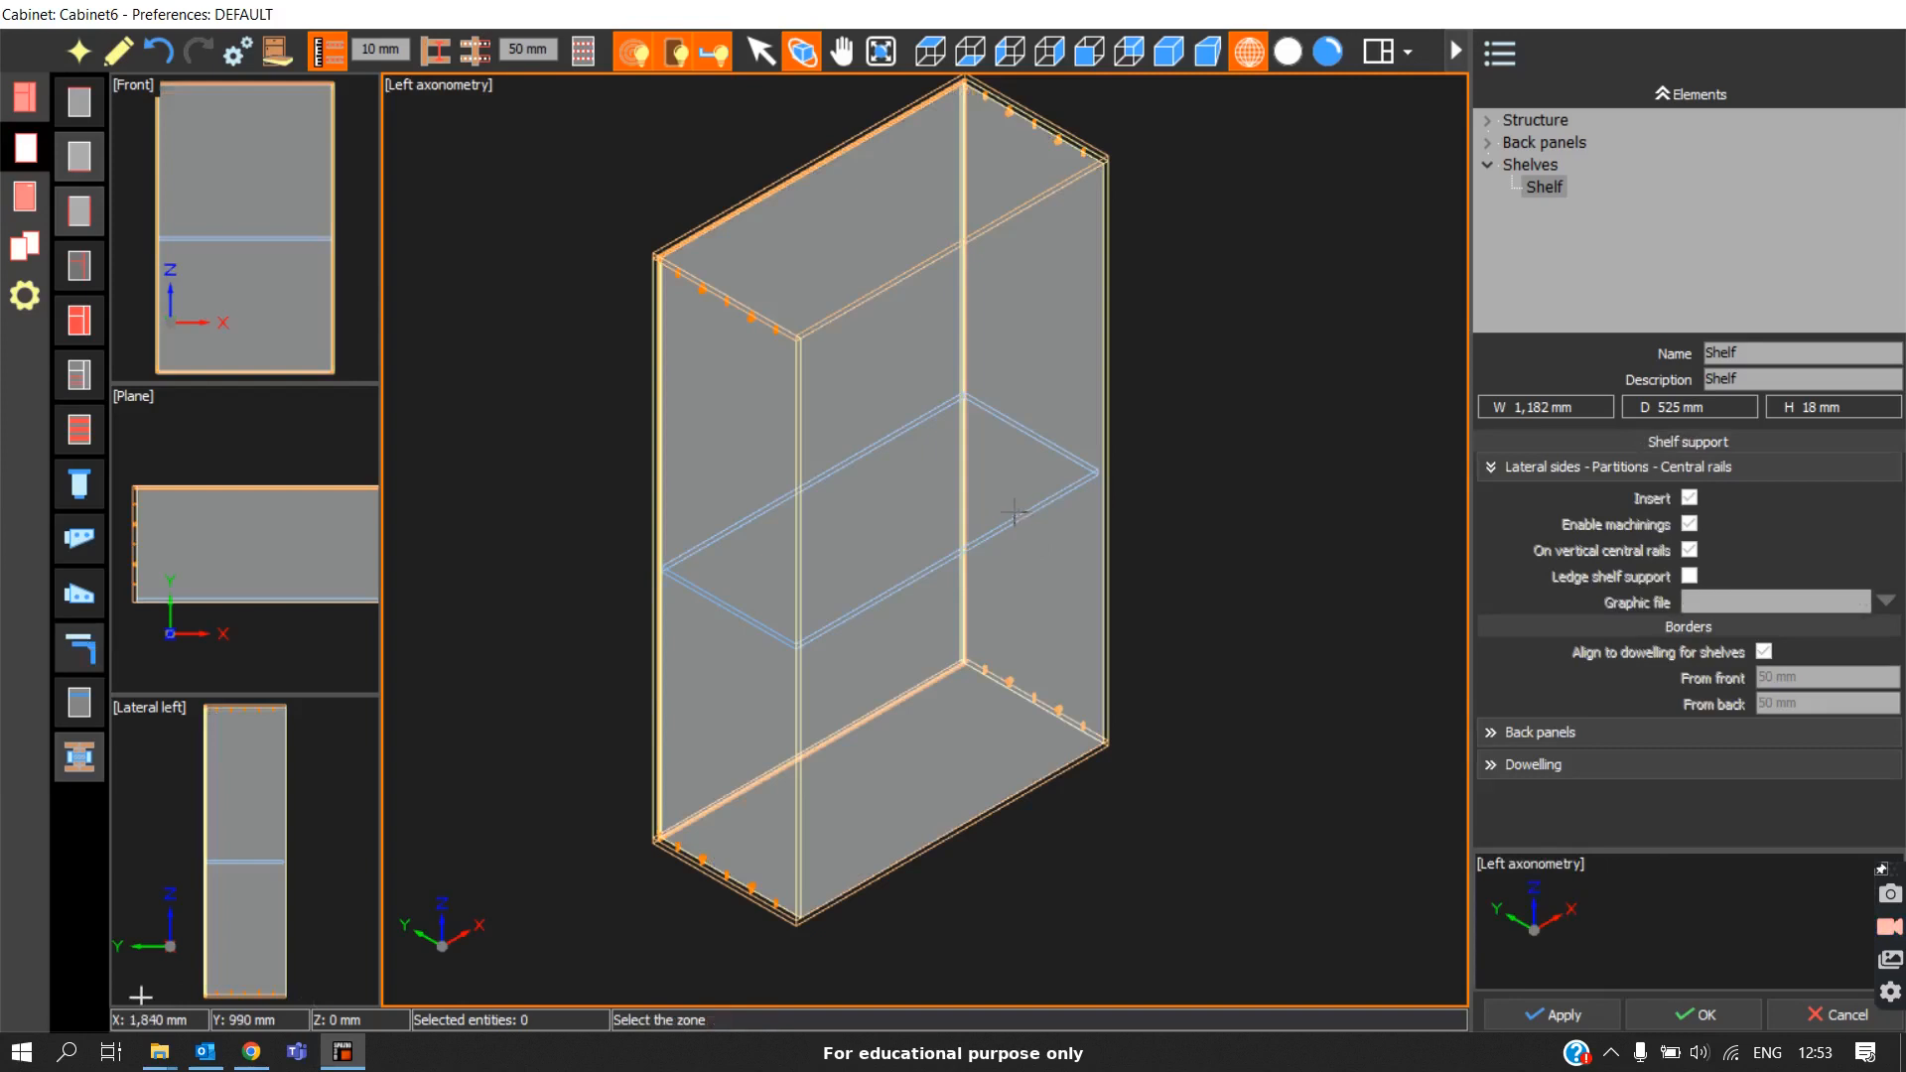
Step: Assign the Shelf S S Round support type from the Graphic file list for the zone
left_click(1884, 600)
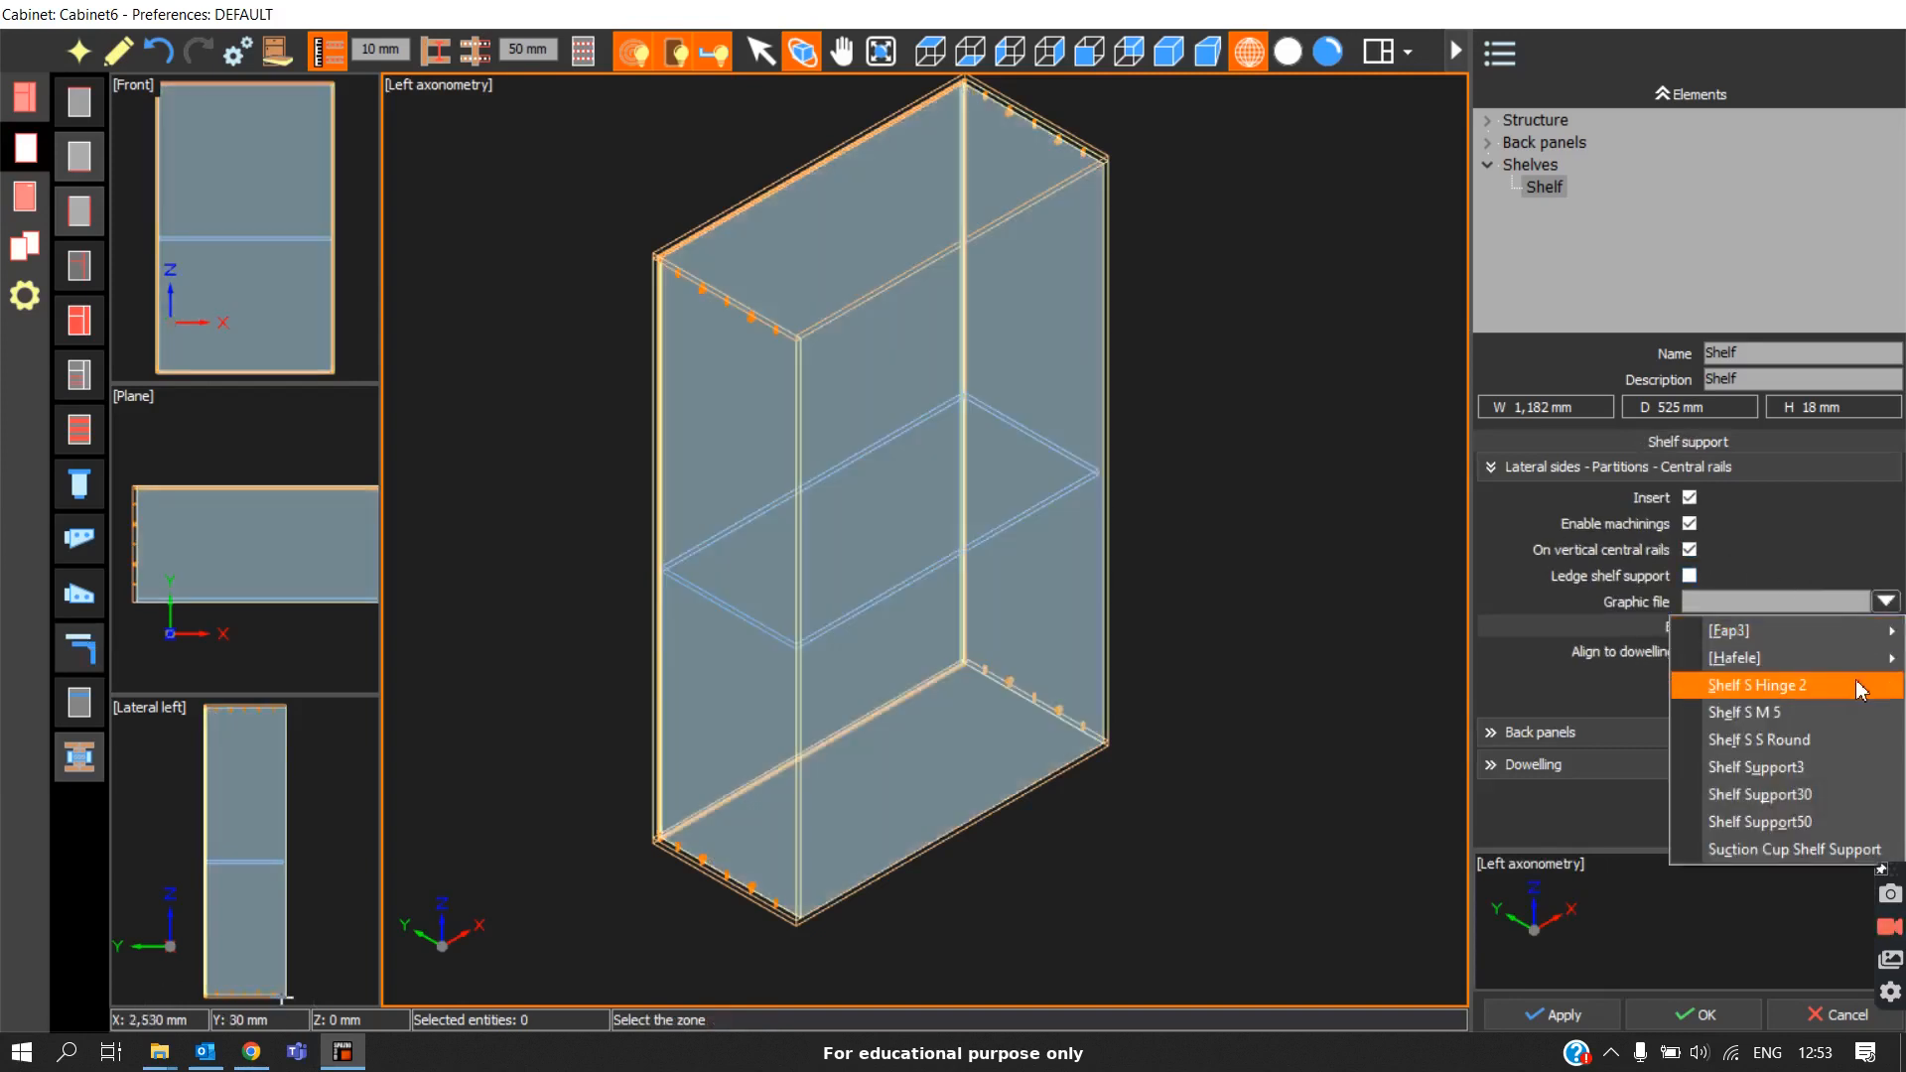
left_click(1757, 738)
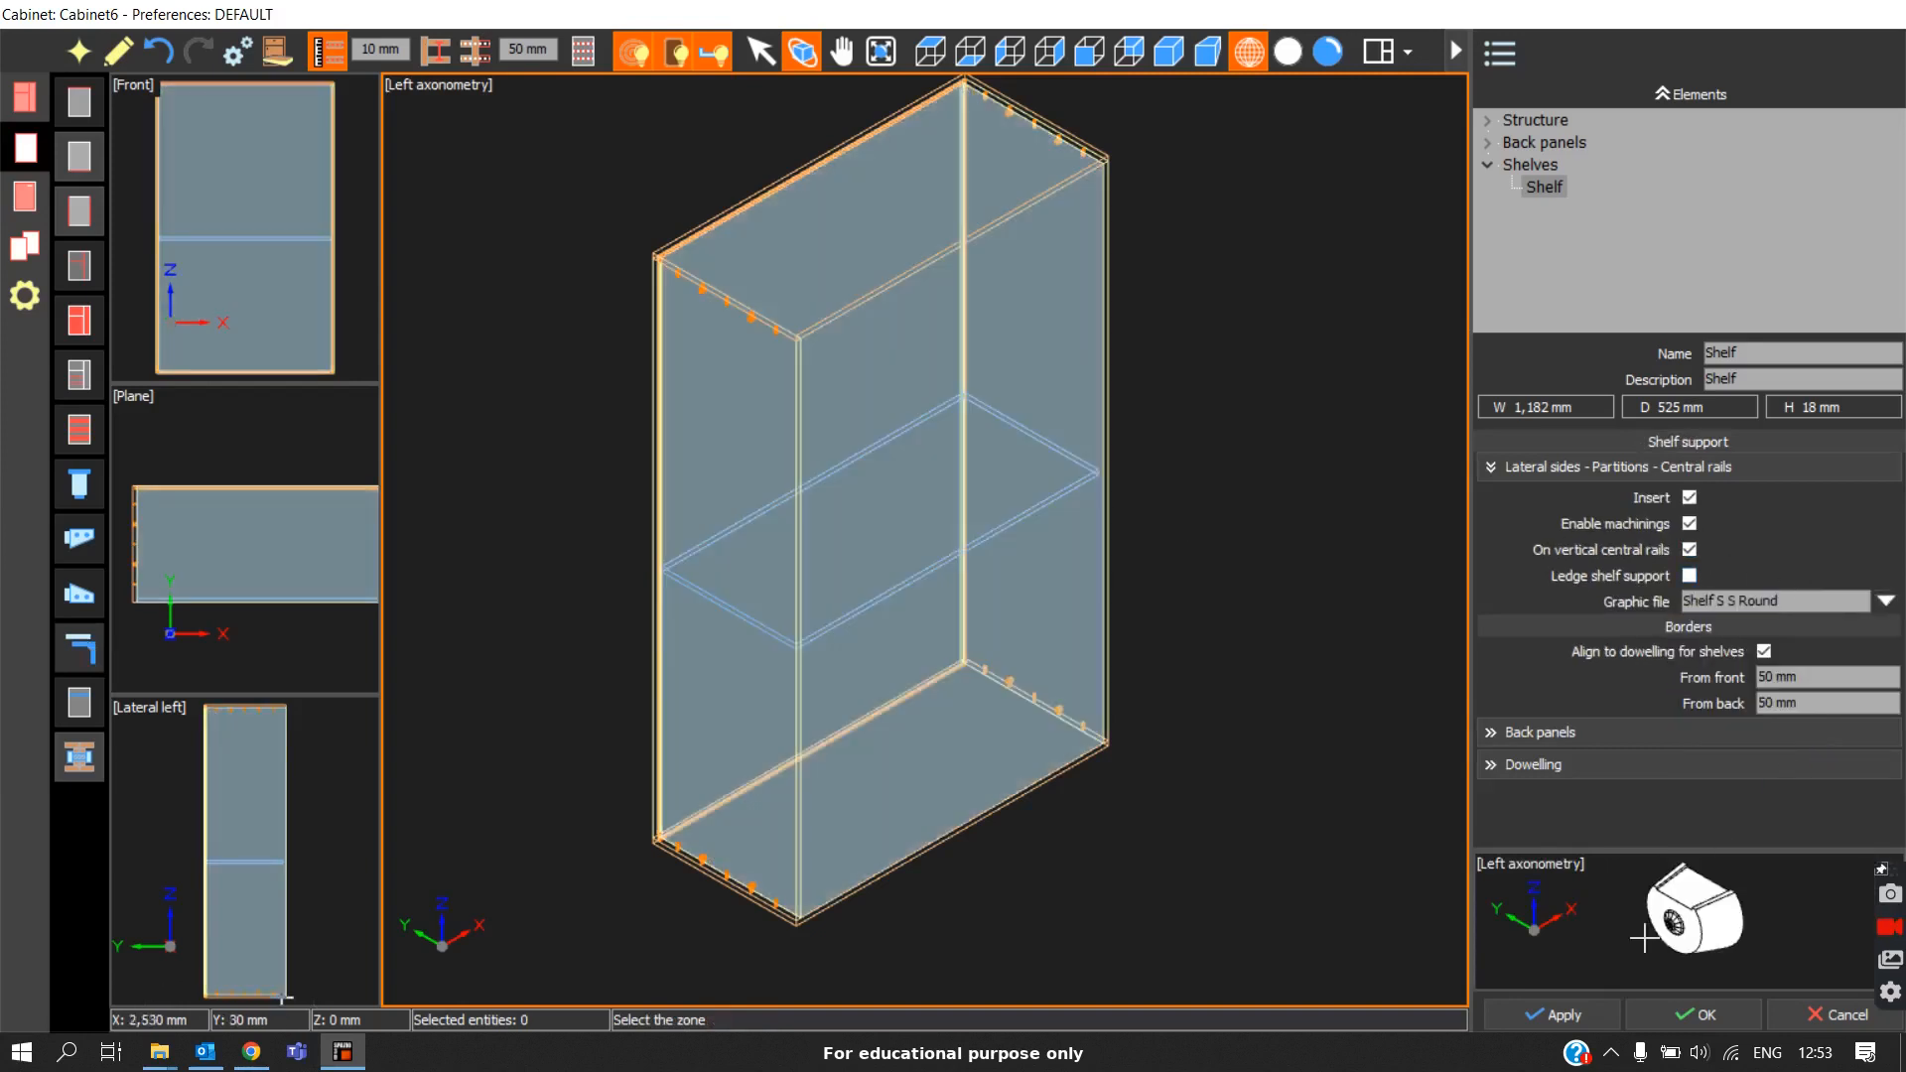